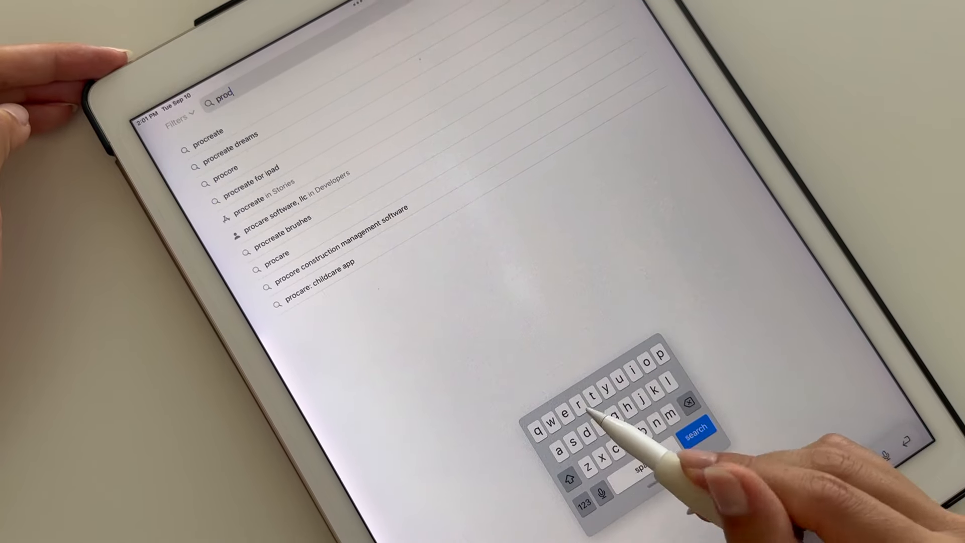
Search the App Store for 'procreate', then launch Procreate to its artwork gallery.
{"action": "left_click", "coordinate": [206, 134]}
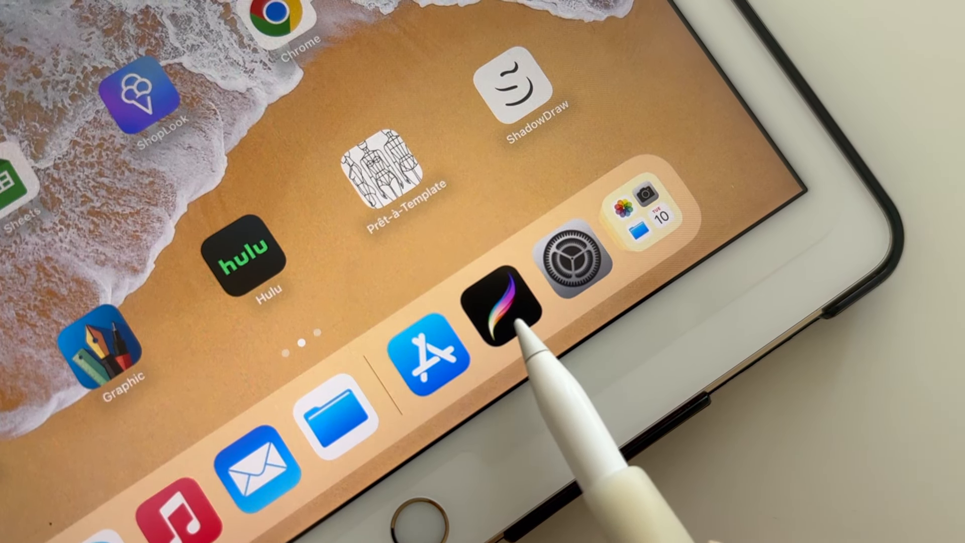
{"action": "left_click", "coordinate": [499, 310]}
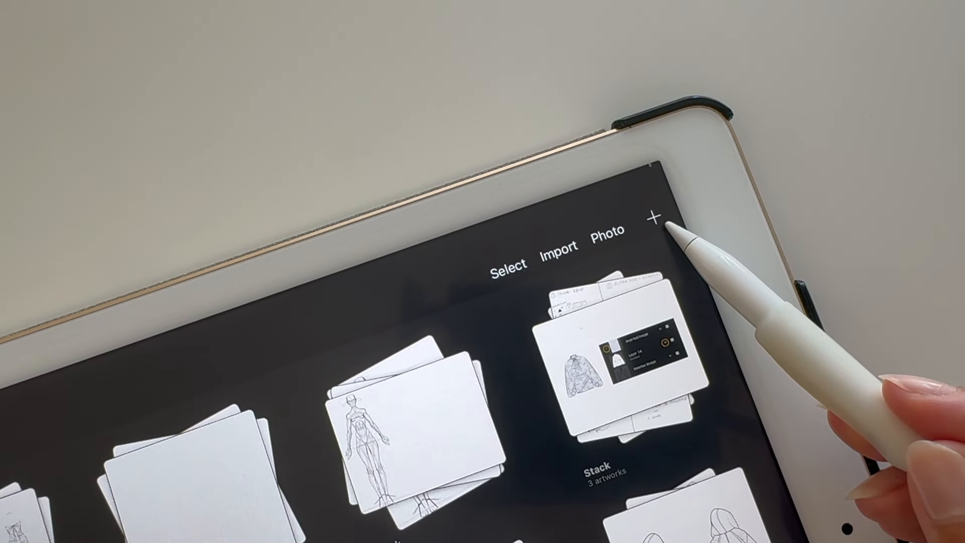
Create a custom 8.5 × 11 inch, 300 DPI canvas named 'Flat Sketch'.
{"action": "left_click", "coordinate": [652, 218]}
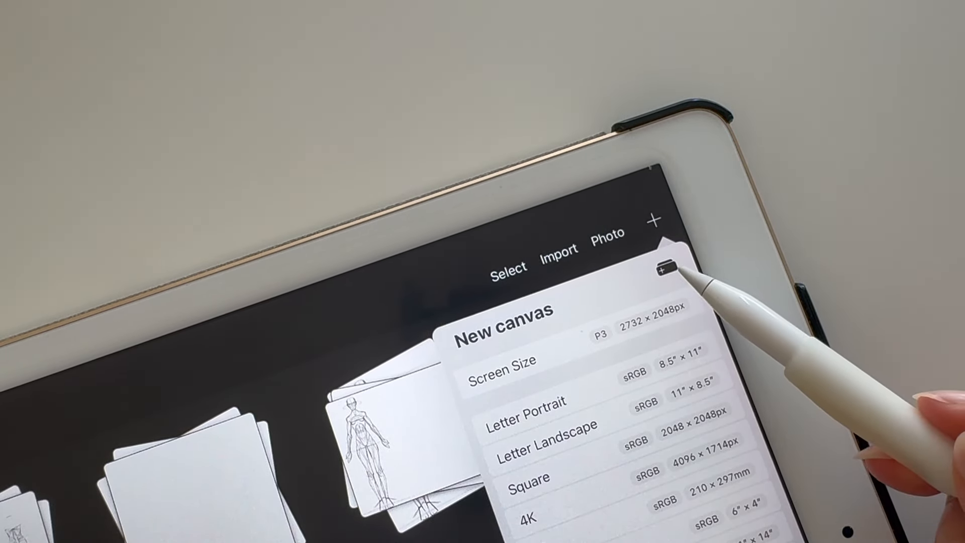
{"action": "left_click", "coordinate": [665, 270]}
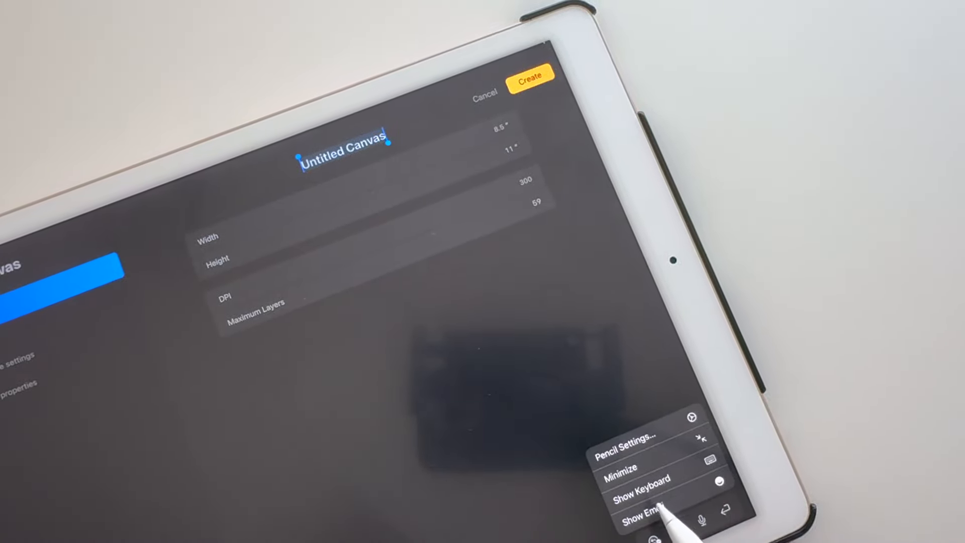
{"action": "left_click", "coordinate": [640, 489]}
{"action": "type", "text": "Flat Sketch"}
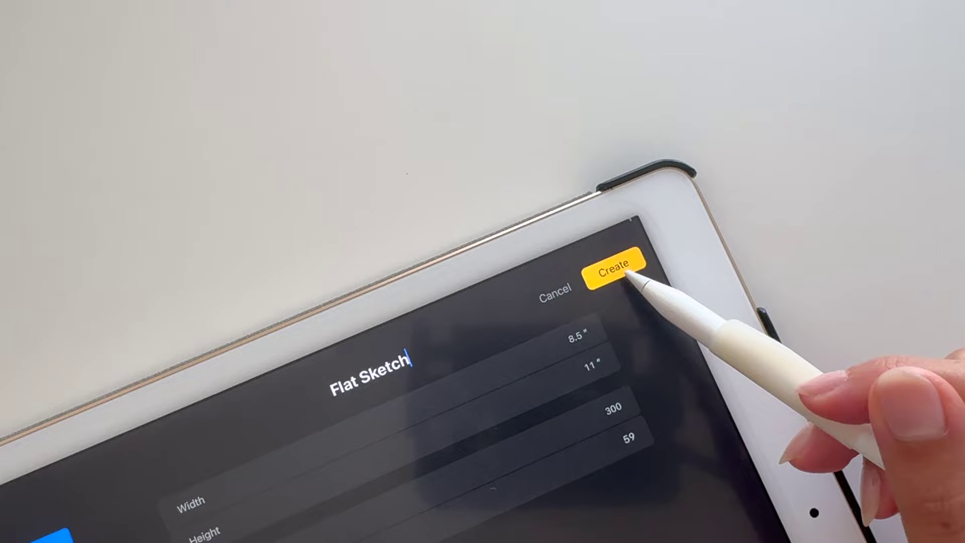
{"action": "left_click", "coordinate": [611, 271]}
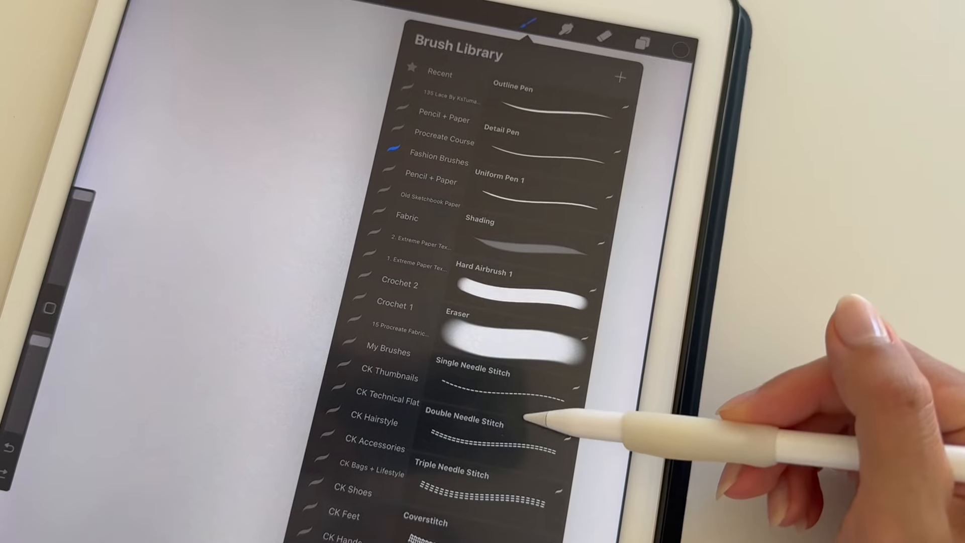
Browse the Fashion Brushes, then import Procreate_Course.brushset from iCloud Drive.
{"action": "scroll", "scroll_direction": "down", "scroll_amount": 3}
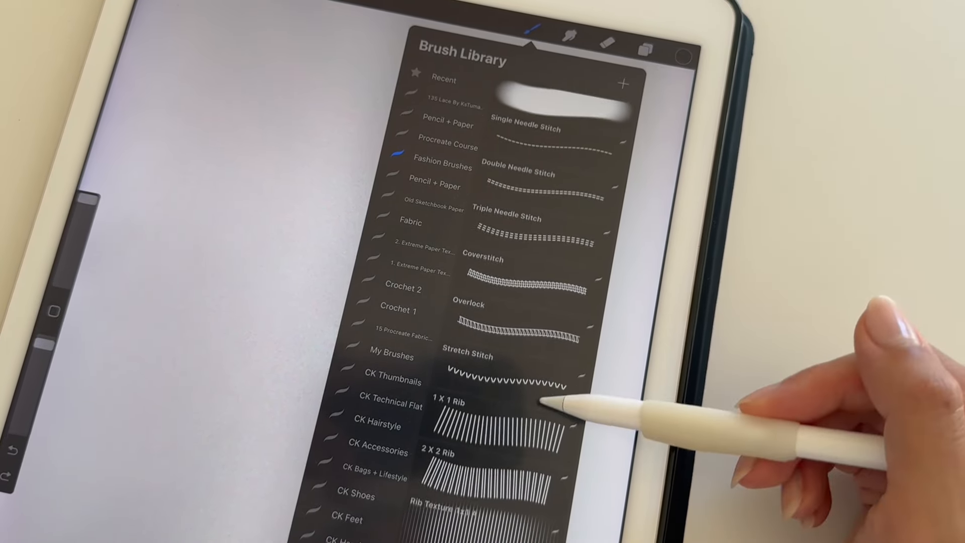
{"action": "left_click", "coordinate": [547, 231]}
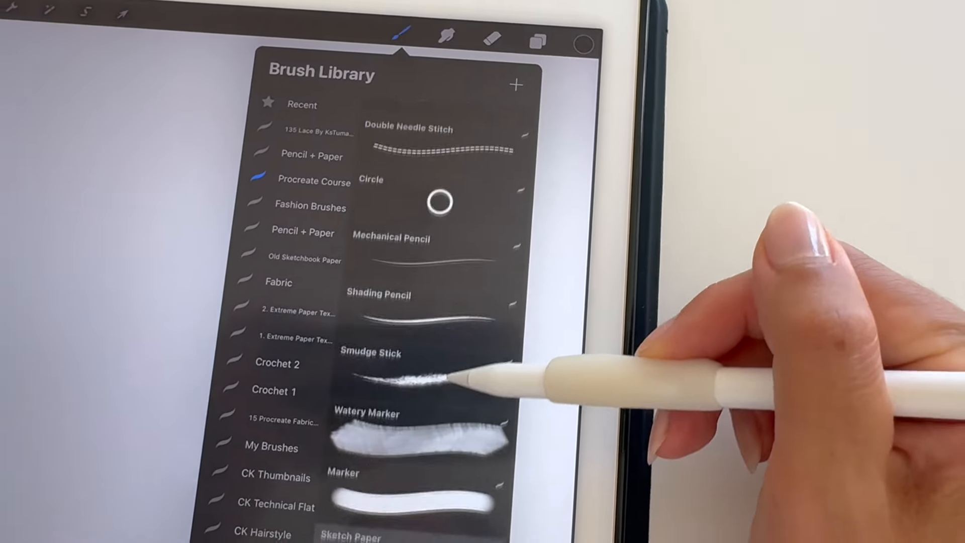
{"action": "scroll", "scroll_direction": "down", "scroll_amount": 3}
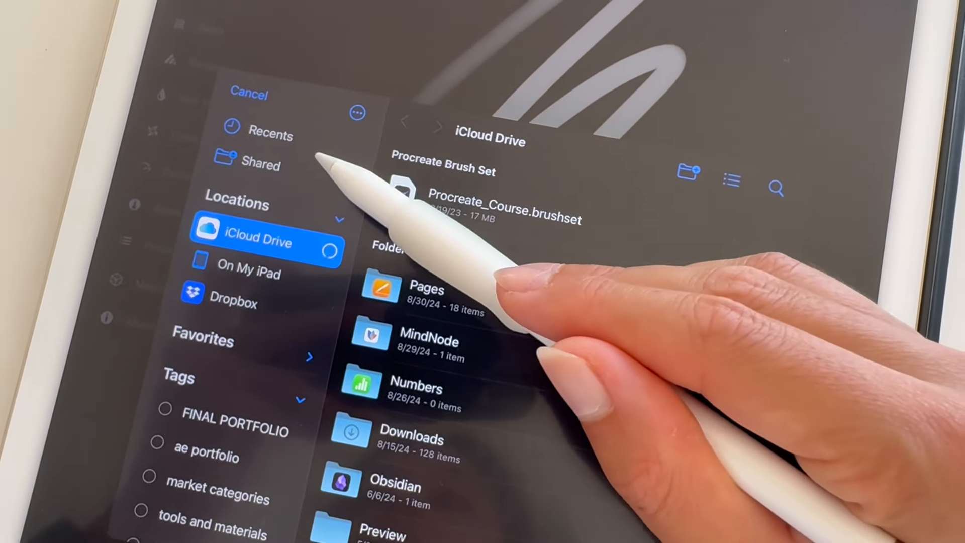
{"action": "left_click", "coordinate": [272, 134]}
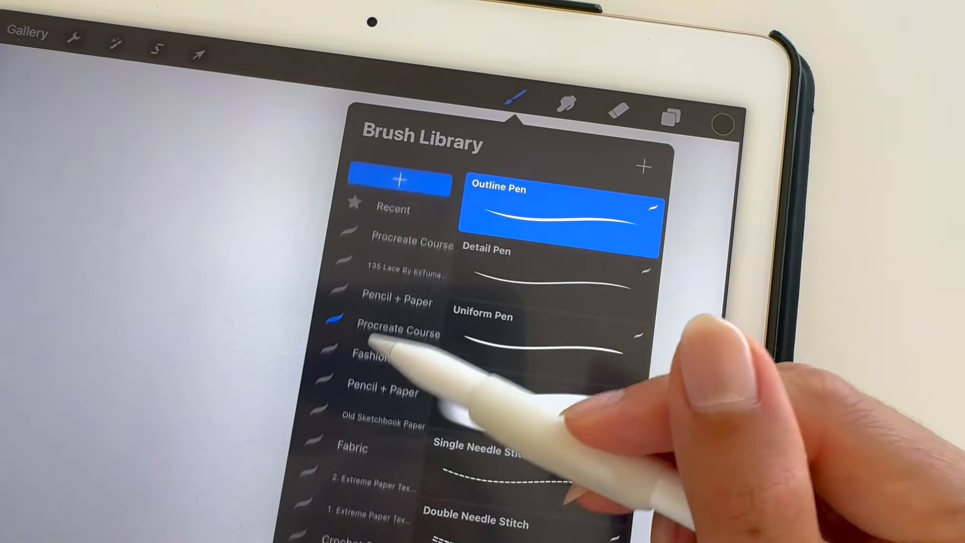
{"action": "scroll", "scroll_direction": "down", "scroll_amount": 3}
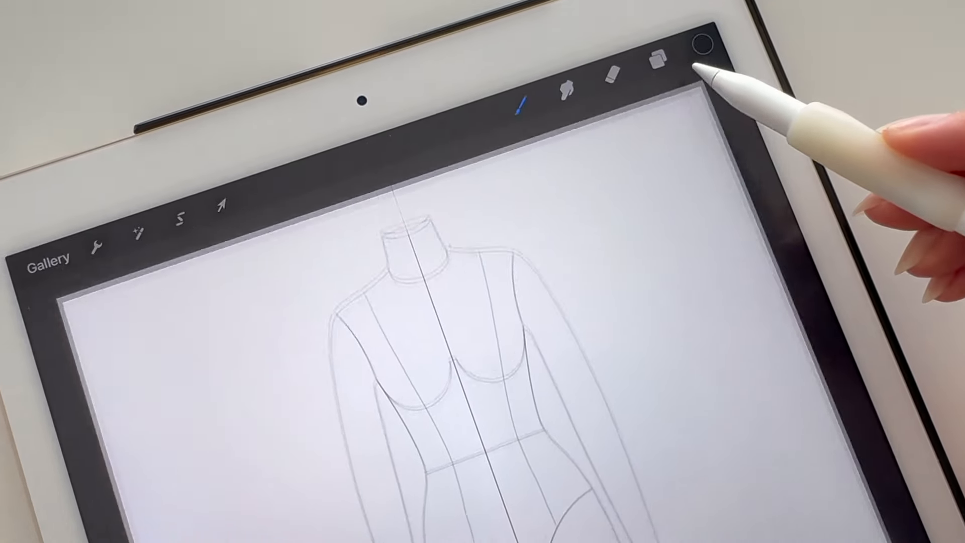
Tap the colour swatch to choose a drawing colour for the croquis sketch.
{"action": "left_click", "coordinate": [656, 61]}
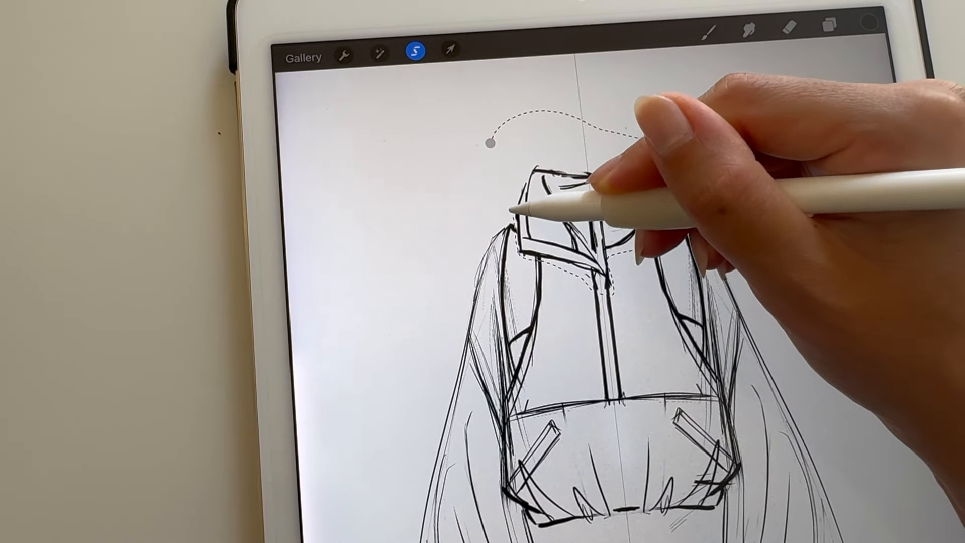
Select the jacket collar area with the freehand Selection tool to reshape it.
{"action": "left_click", "coordinate": [347, 54]}
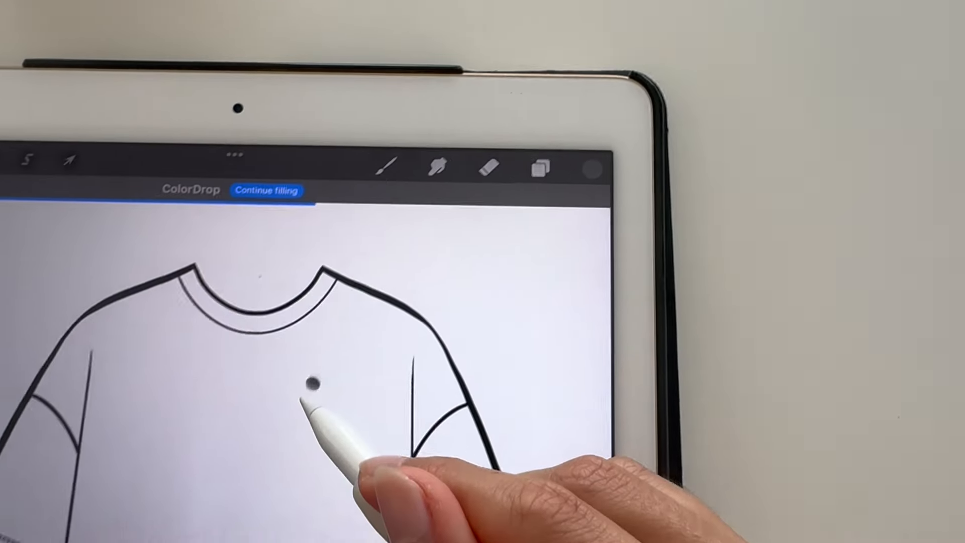
ColorDrop light blue into the t-shirt body, then bring up the Layers panel.
{"action": "left_click", "coordinate": [313, 386]}
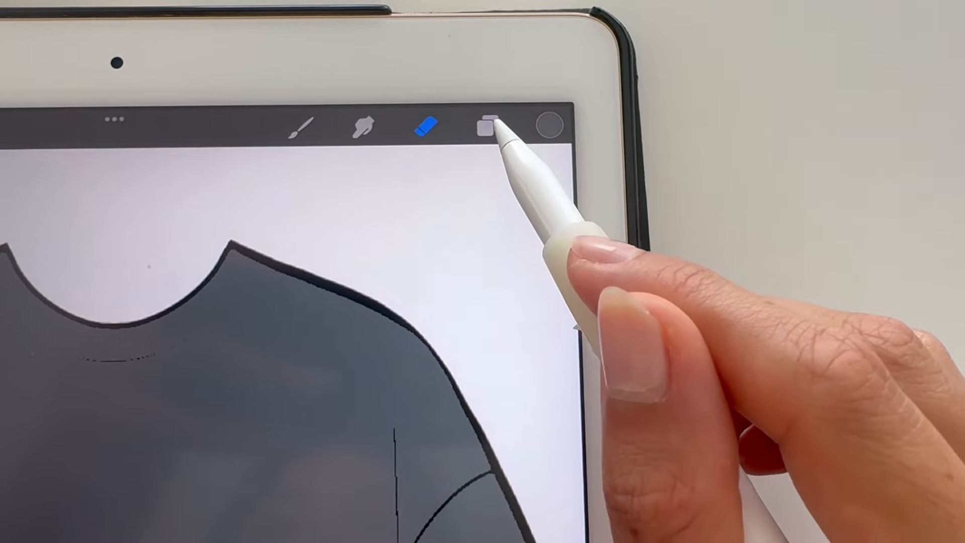
{"action": "left_click", "coordinate": [490, 127]}
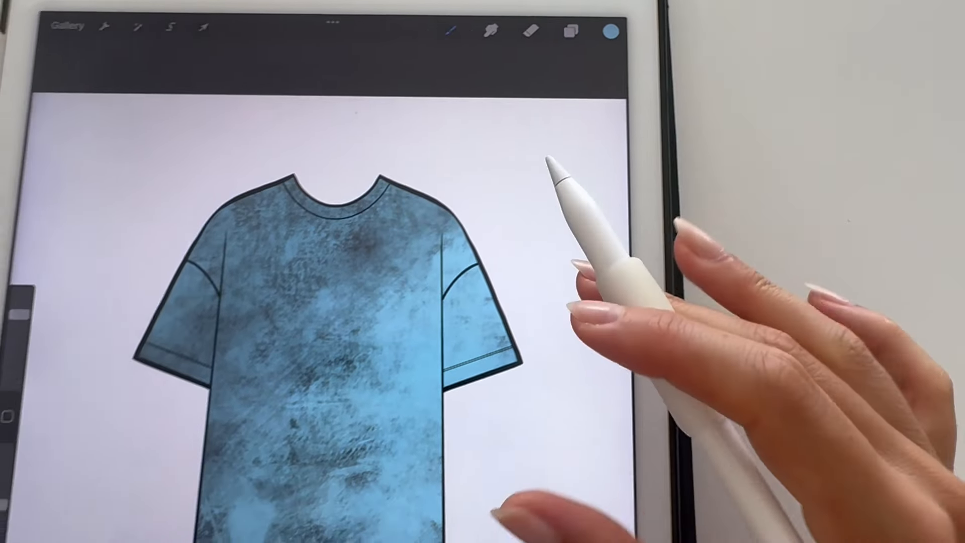
{"action": "left_click", "coordinate": [258, 206]}
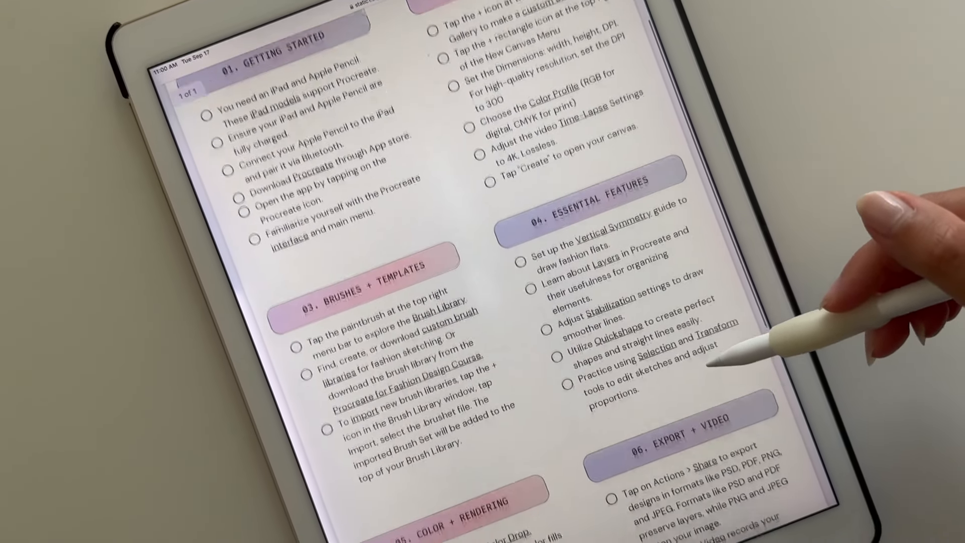
Scroll the checklist PDF and course page down to Day 6, Brainstorm + Notes.
{"action": "scroll", "scroll_direction": "down", "scroll_amount": 3}
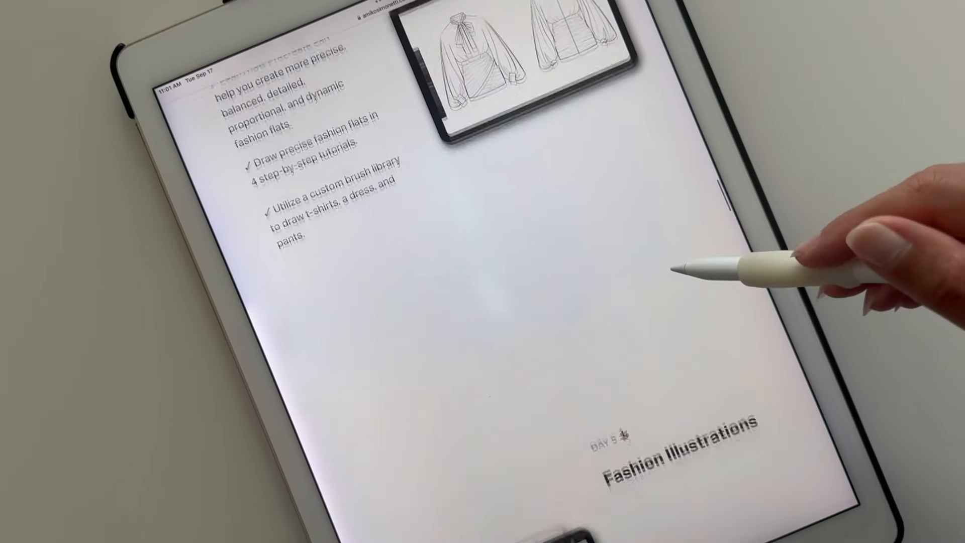
{"action": "scroll", "scroll_direction": "down", "scroll_amount": 3}
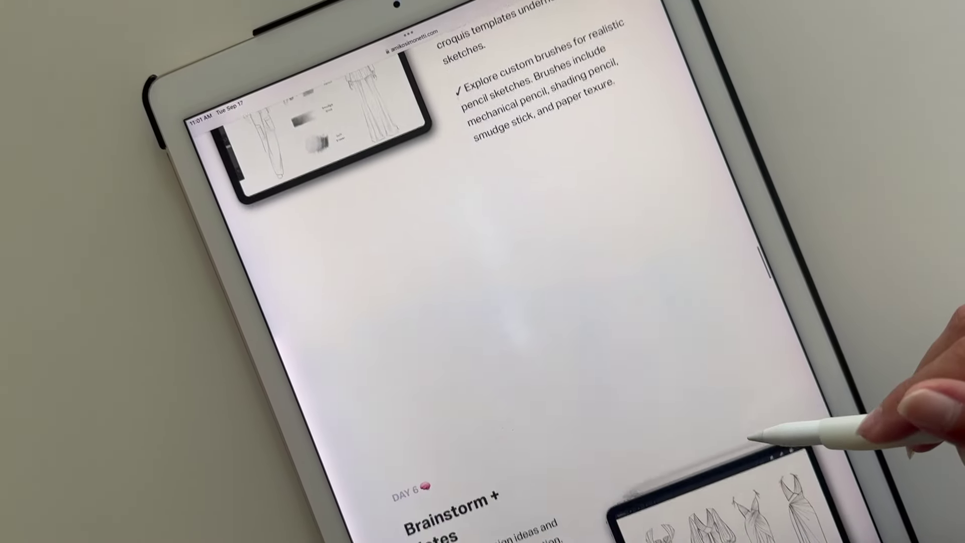
{"action": "scroll", "scroll_direction": "down", "scroll_amount": 3}
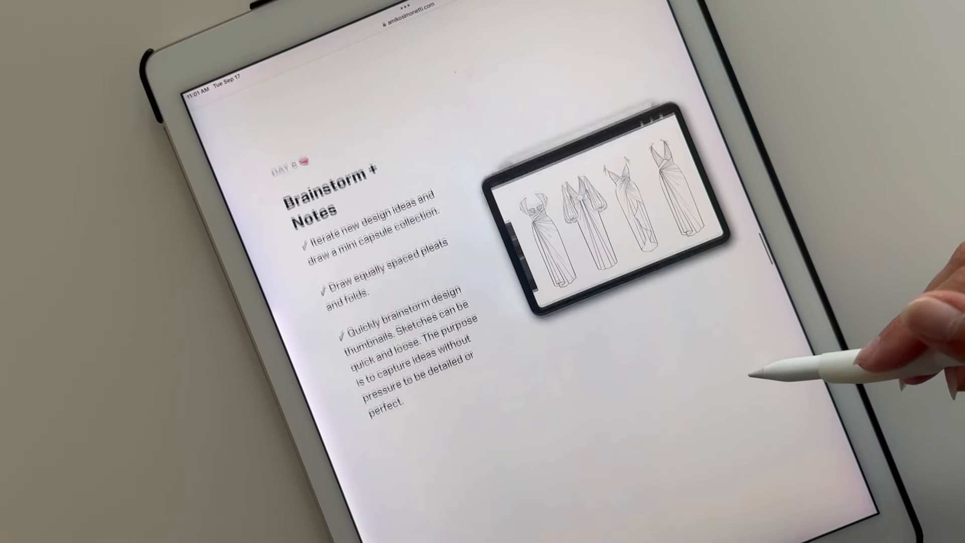